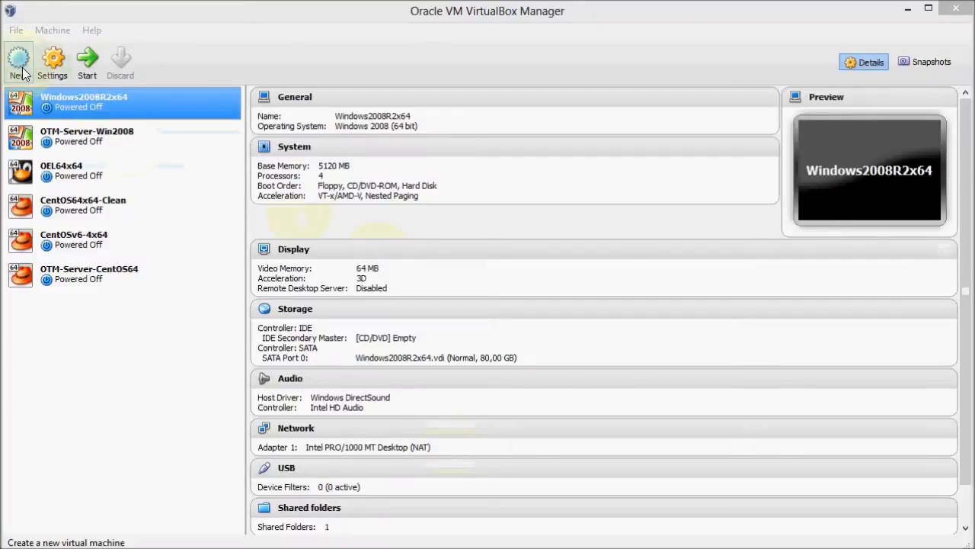
Step: Start a new virtual machine named OTM-Server-OEL64, type Linux, version Oracle (64 bit)
click(17, 61)
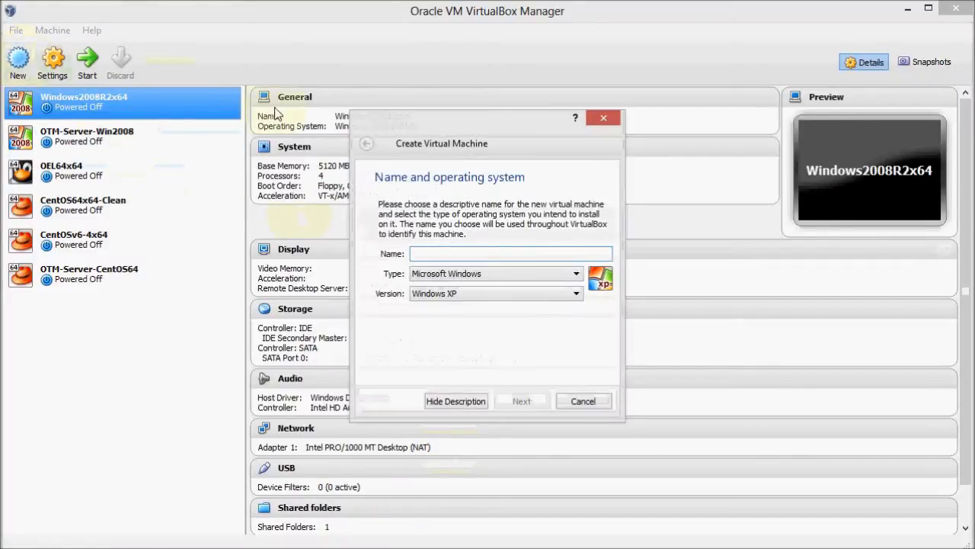
text(OTM-)
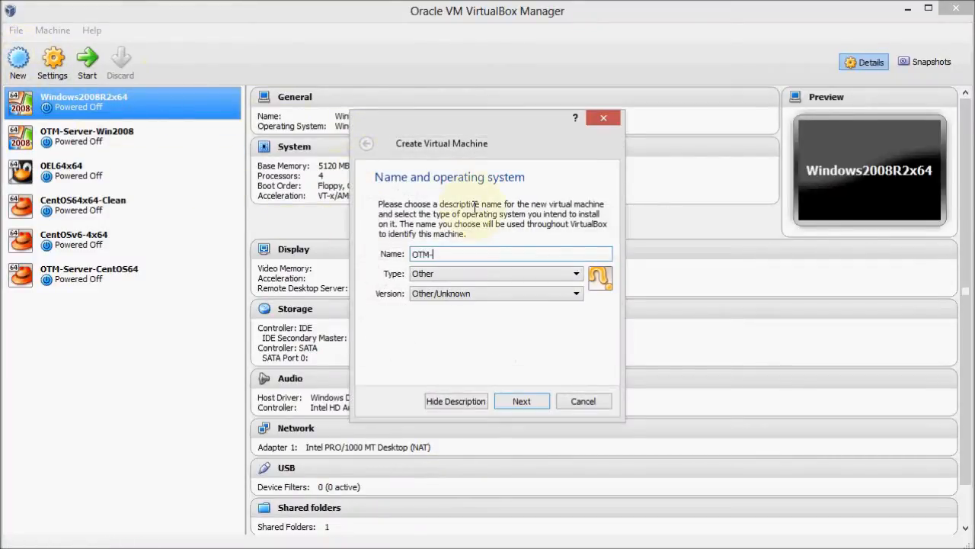
text(Server-)
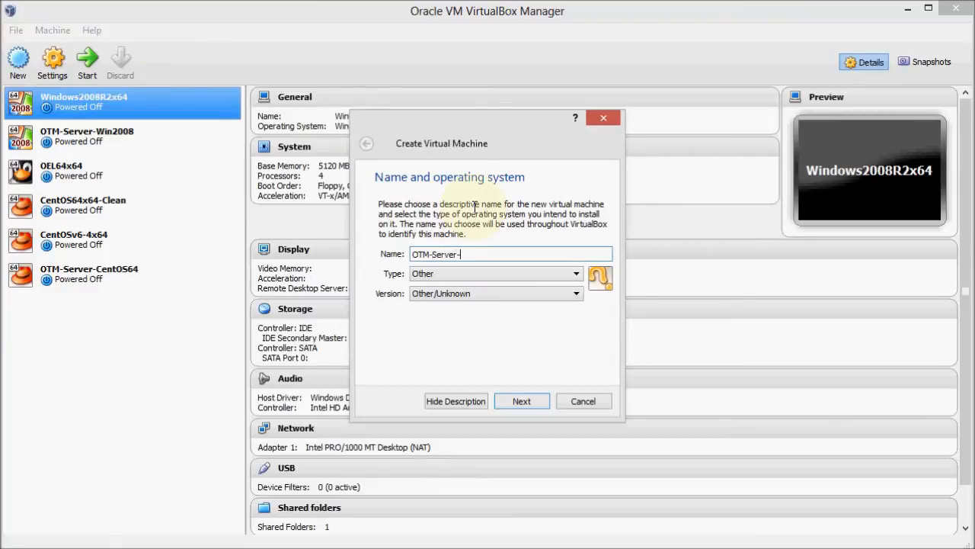
text(OEL)
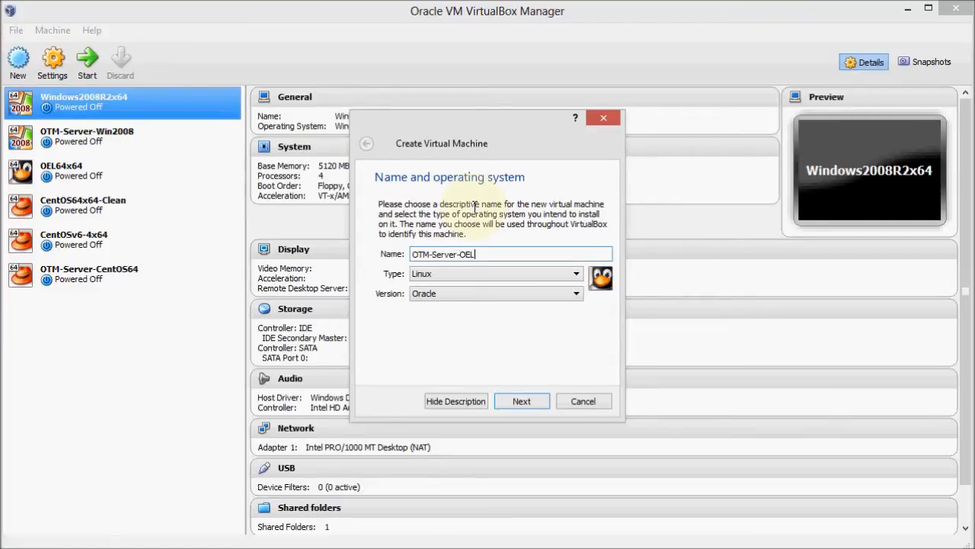
text(64)
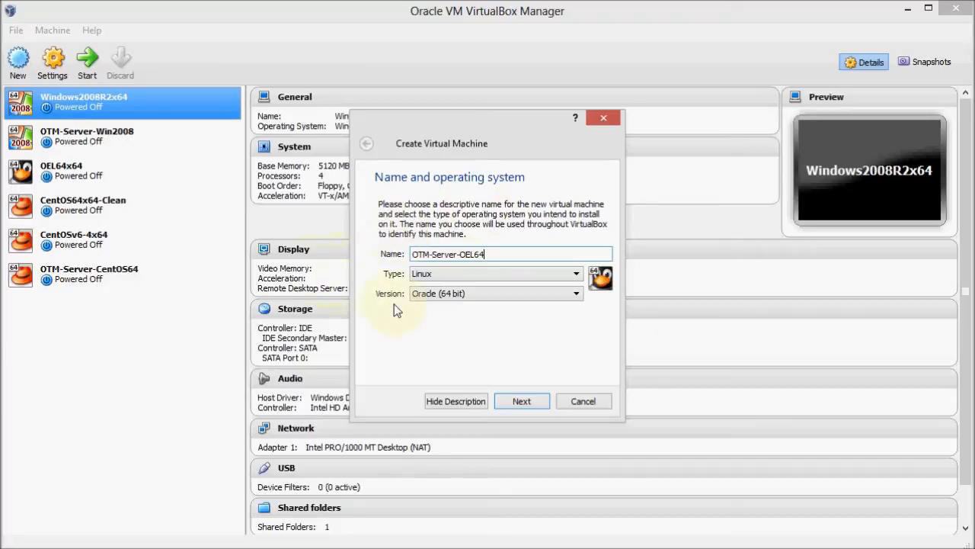
Step: Enter 4096 MB as the new machine's memory size
click(522, 400)
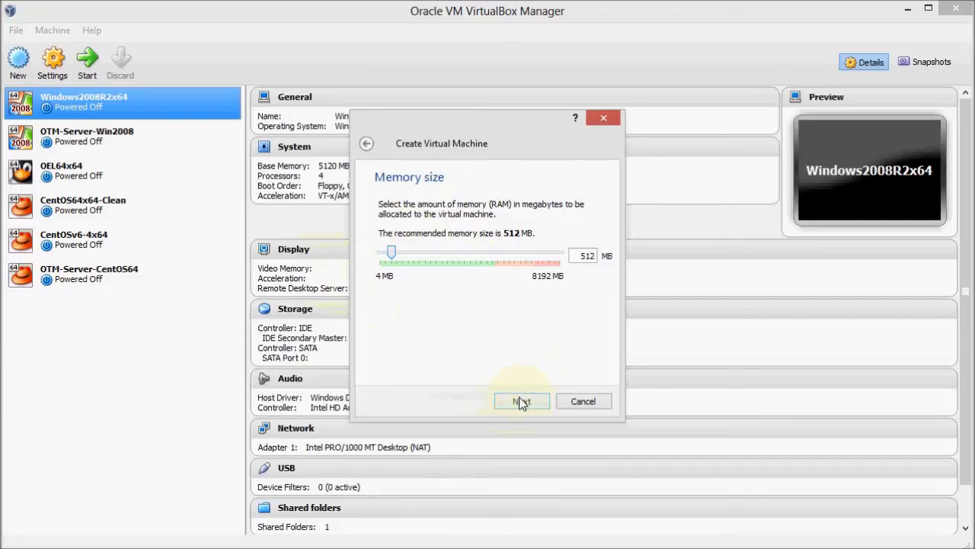
click(584, 255)
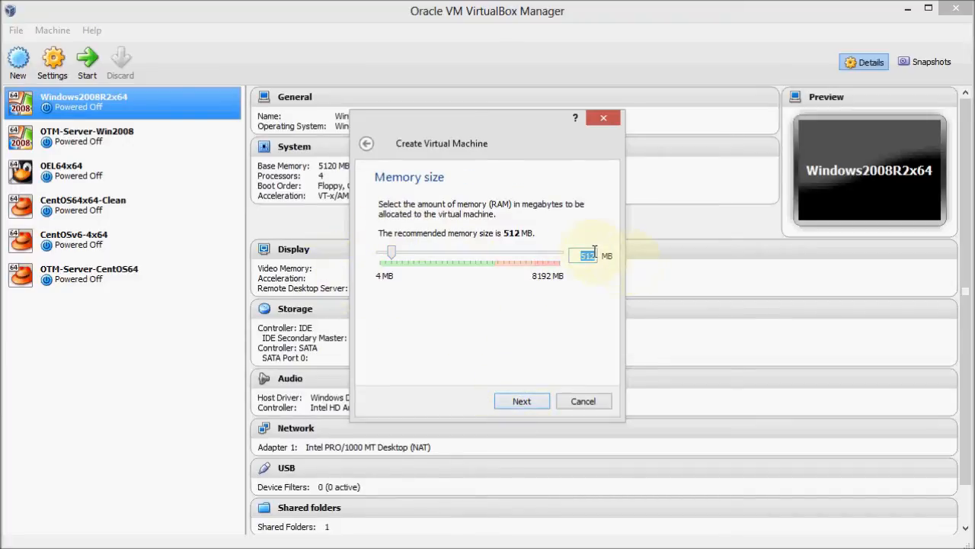
text(400)
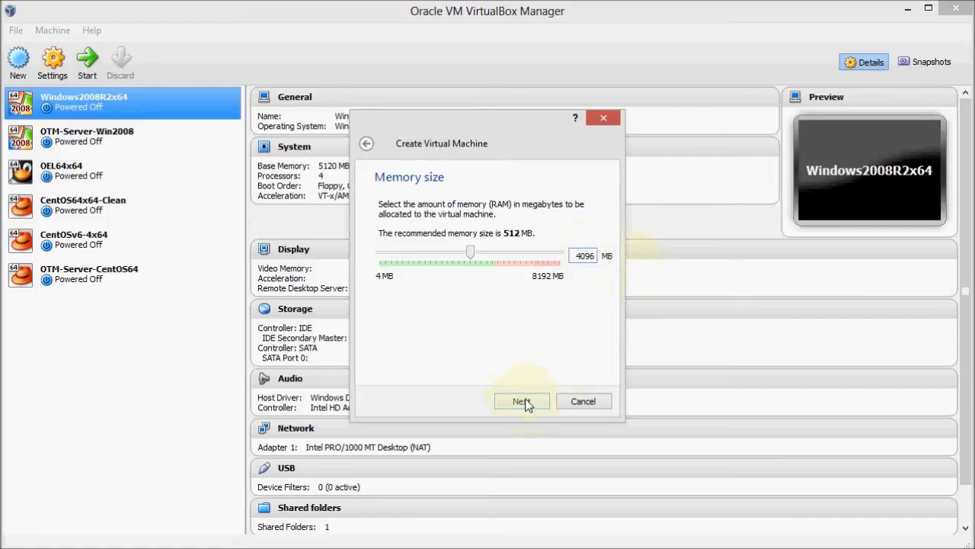
Step: Choose to create a new dynamically allocated VDI virtual hard drive
click(521, 401)
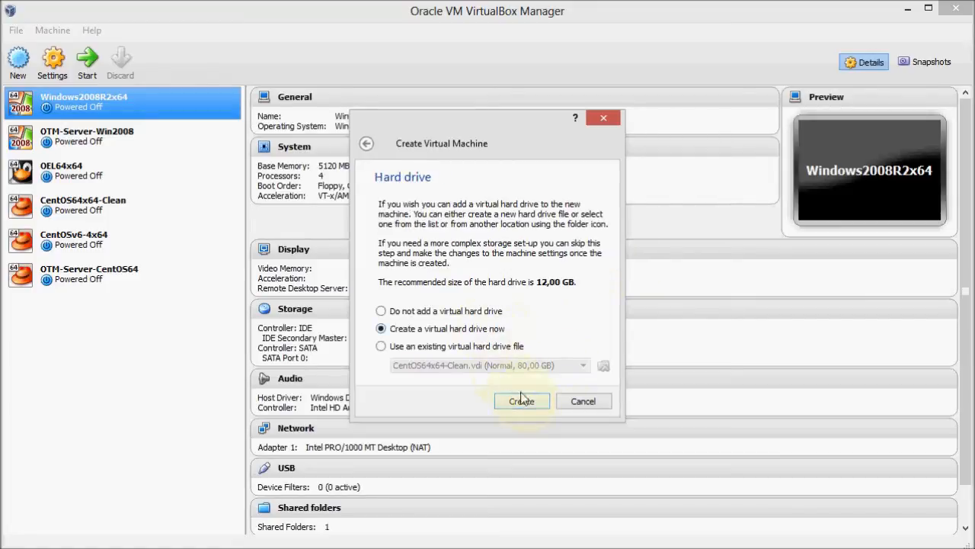
click(522, 400)
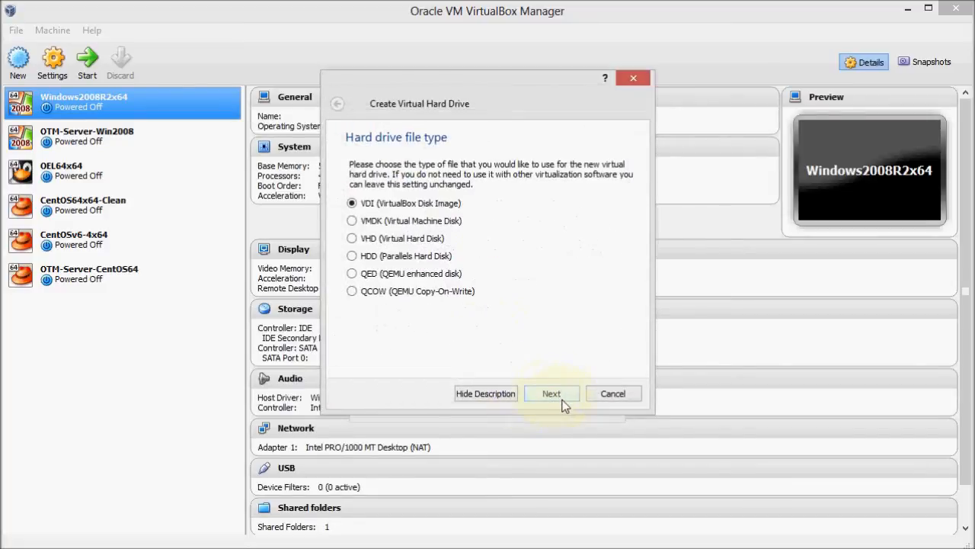
click(550, 393)
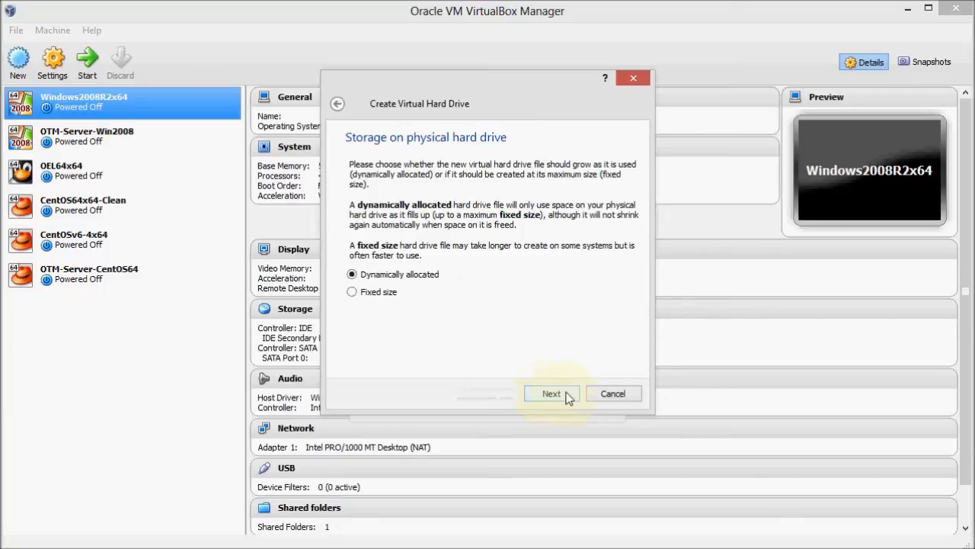
click(551, 393)
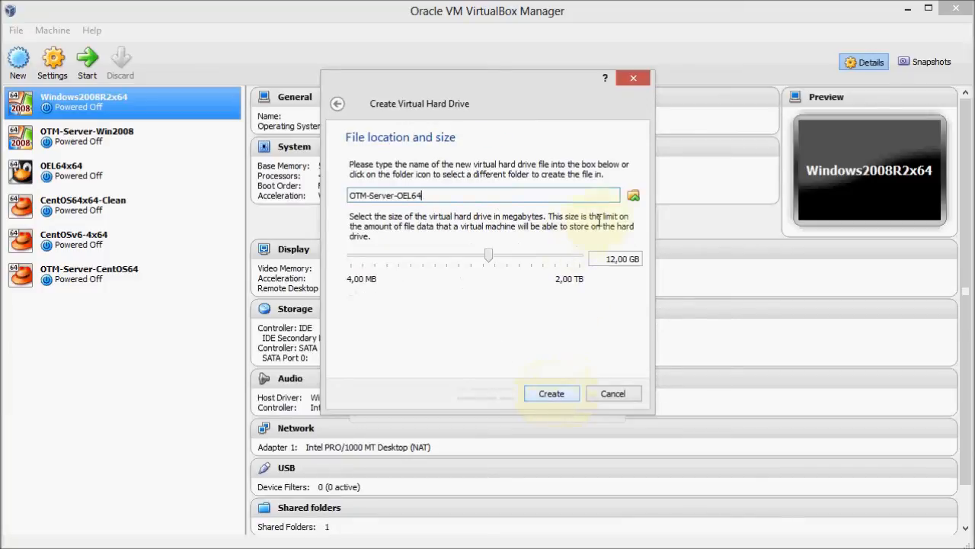
Step: Browse for the disk file location and open the A:\VM folder
click(633, 195)
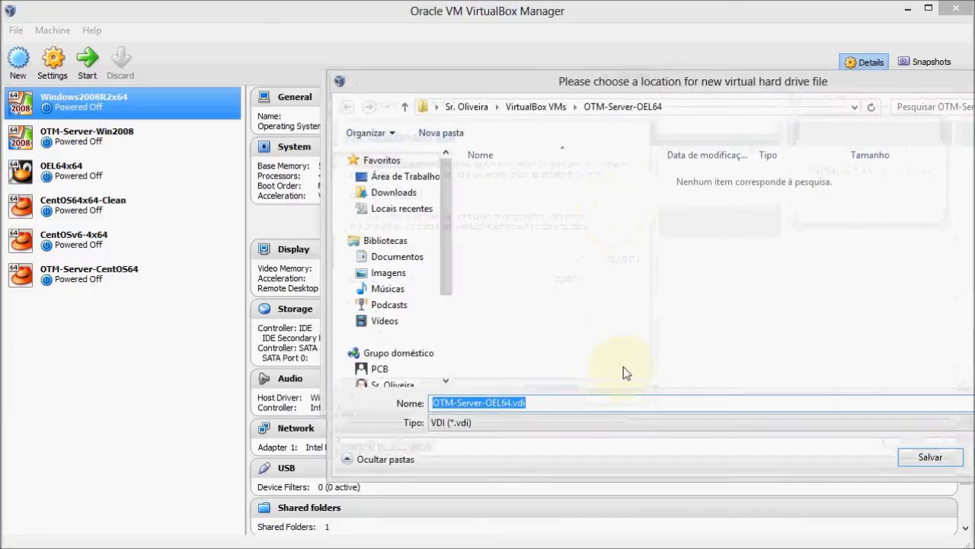
click(478, 402)
text(A:\)
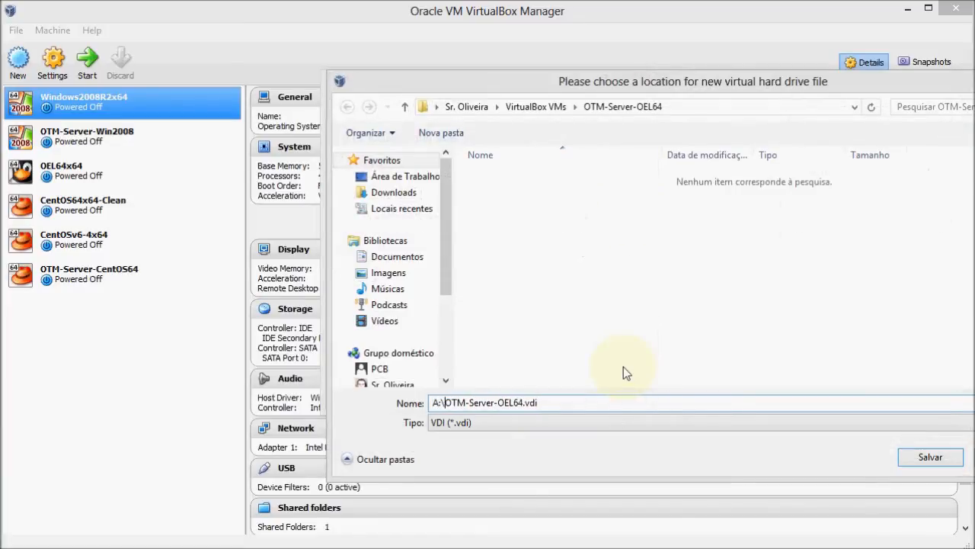
text(VM\)
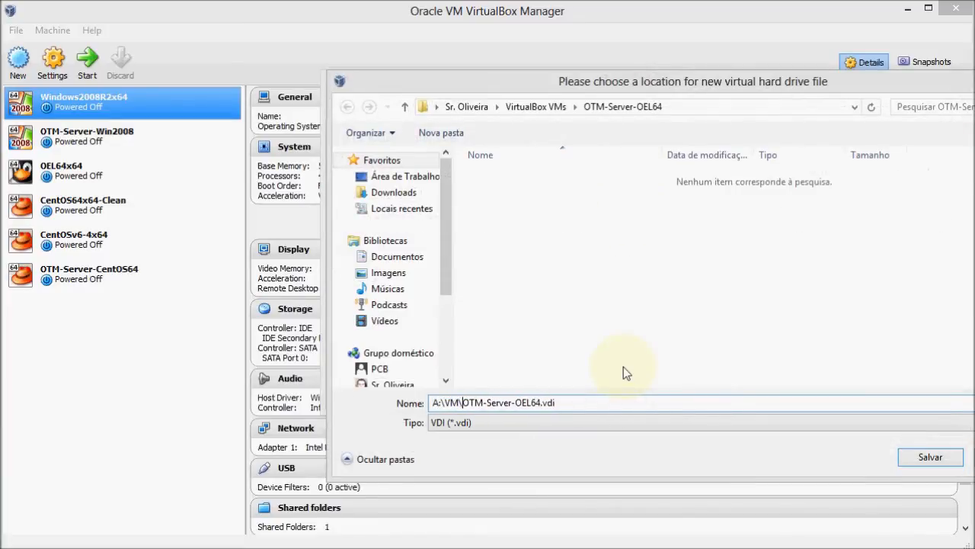
double_click(507, 402)
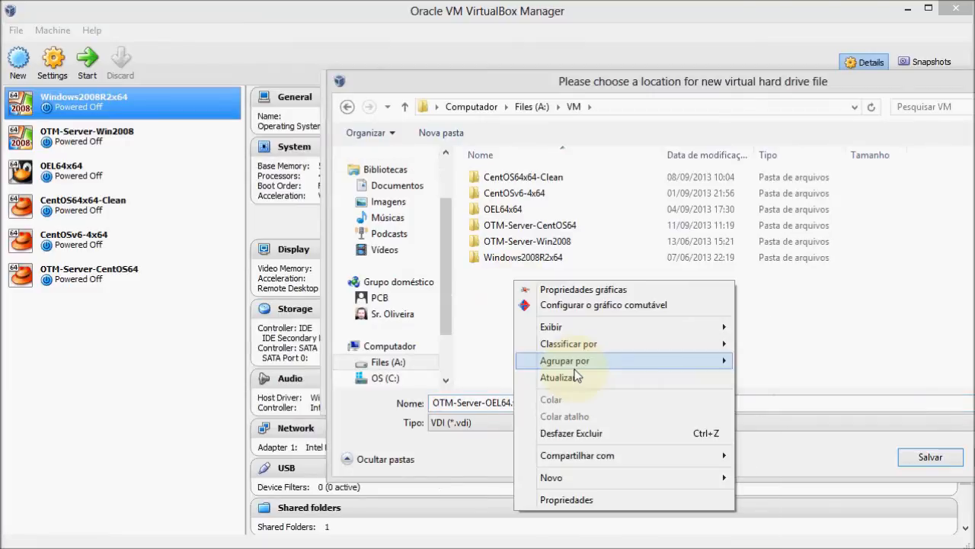
mouse_move(550, 477)
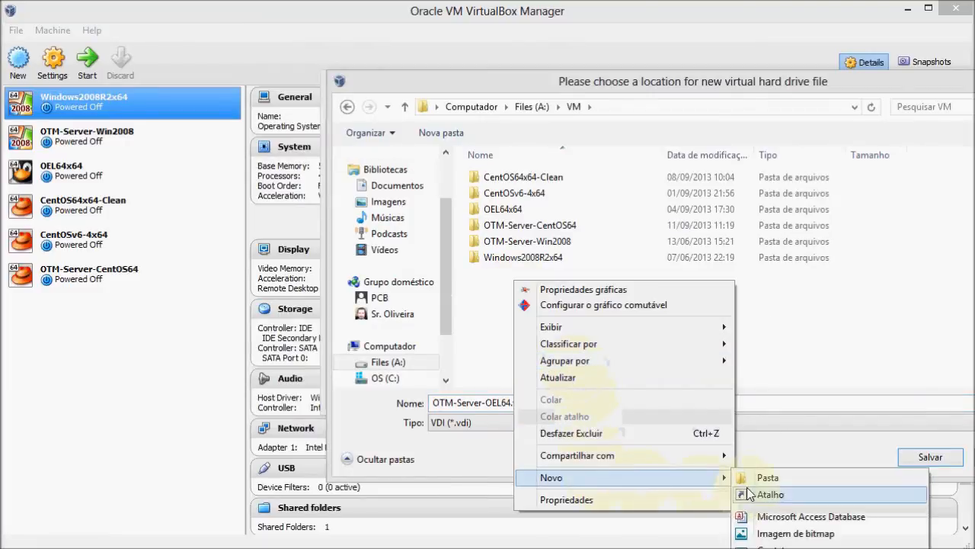
Step: Create a folder named OTM-Server-OEL64 inside VM and open it
click(767, 477)
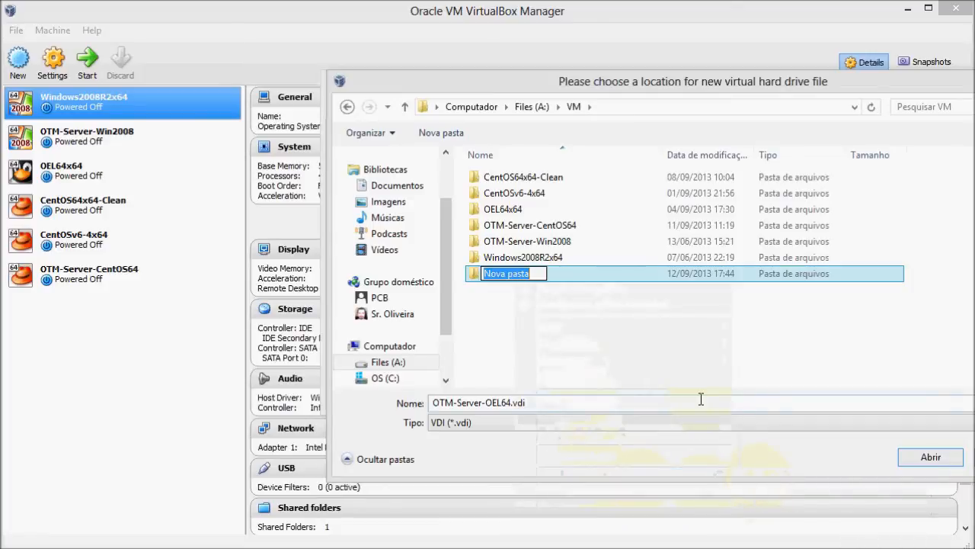
text(OTM-Server-OEL64)
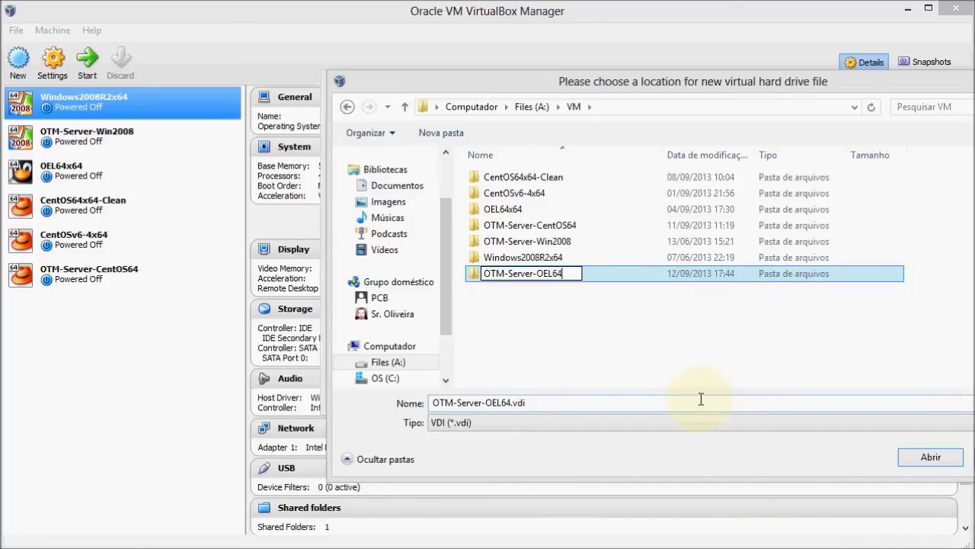
double_click(527, 272)
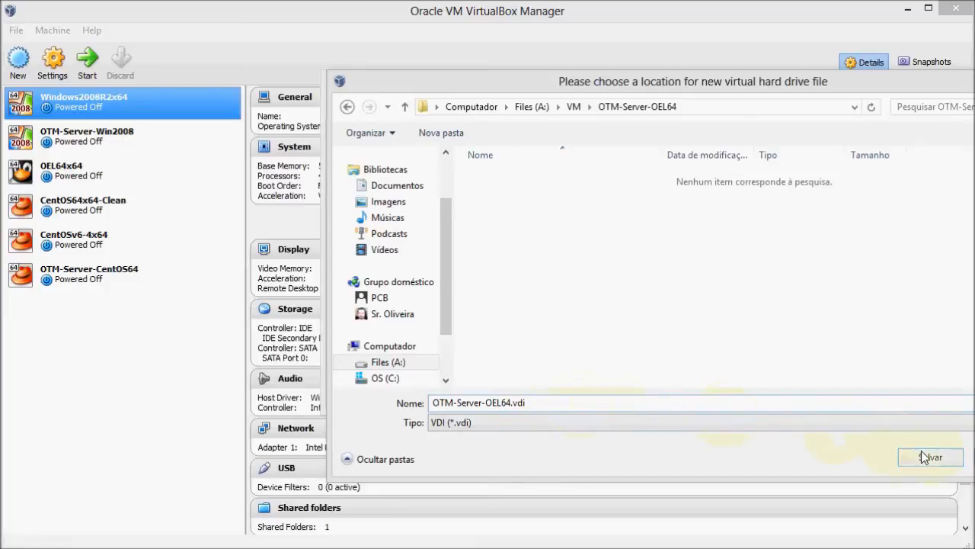
Step: Save the disk in the new folder, size it 80 GB, create the machine
click(929, 456)
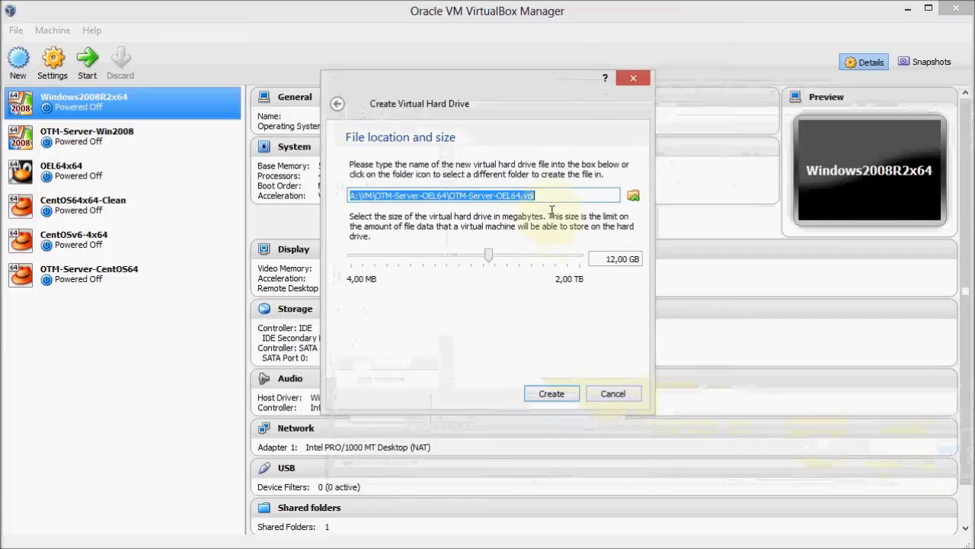
click(444, 195)
text(80)
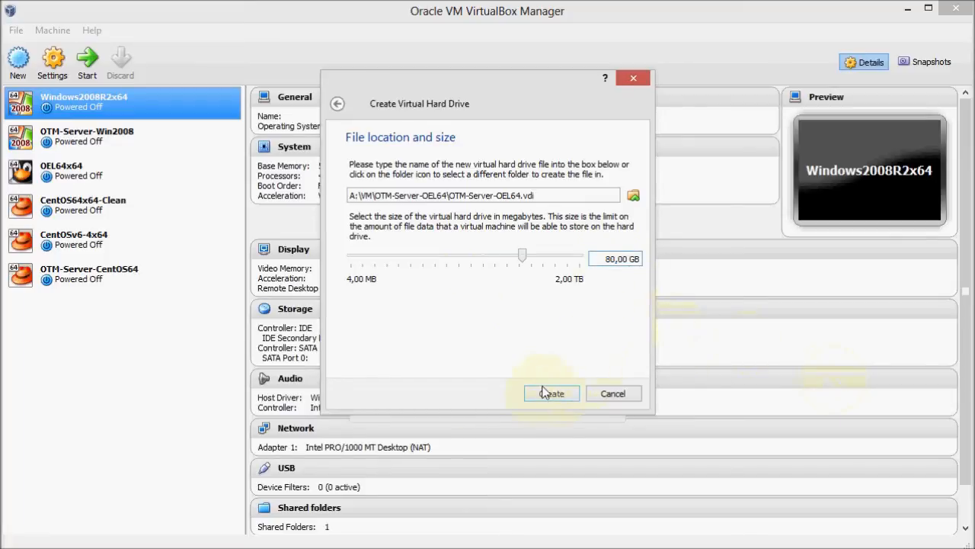
click(551, 393)
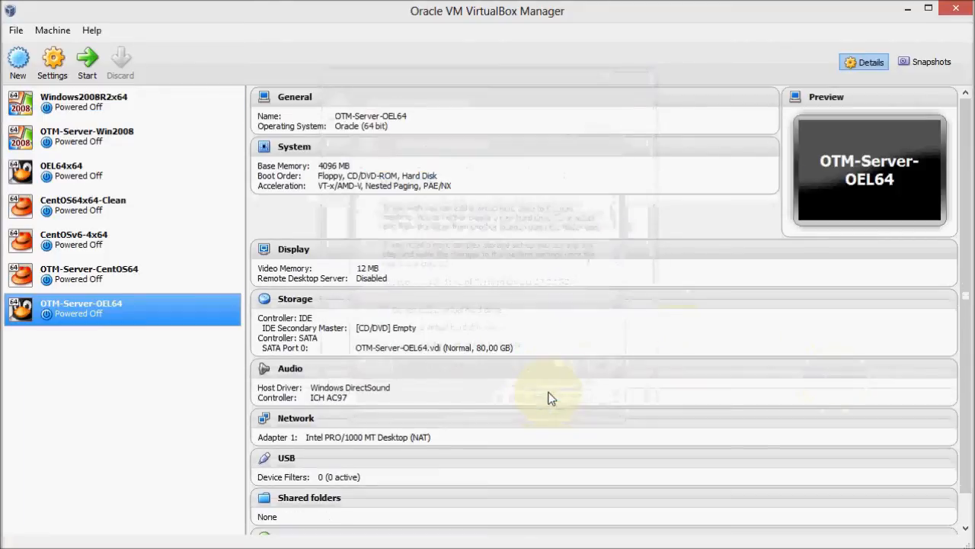
mouse_move(76, 308)
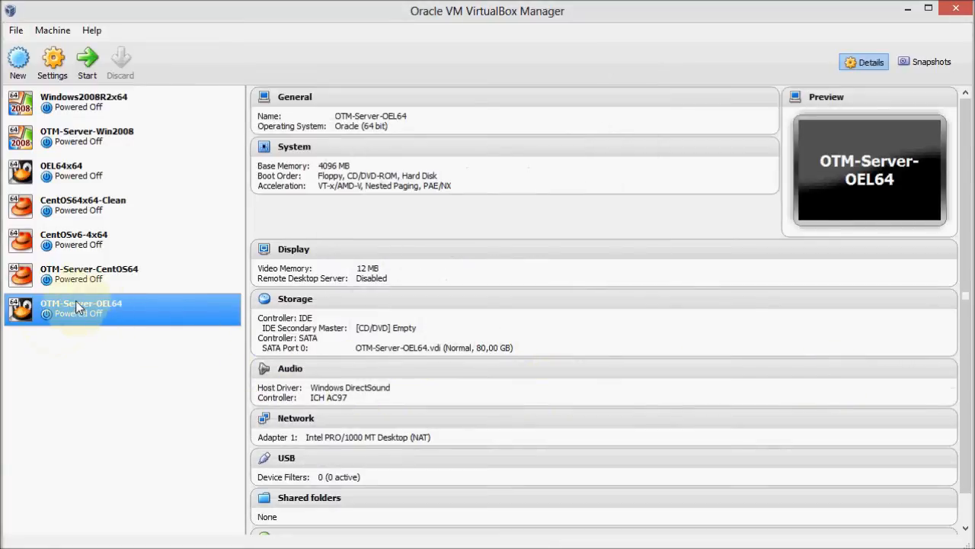
click(89, 274)
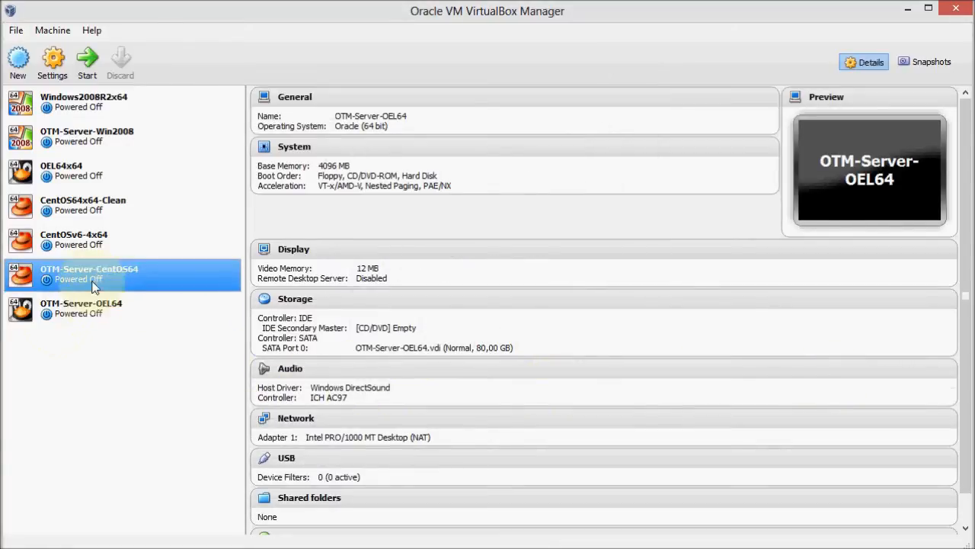
right_click(81, 308)
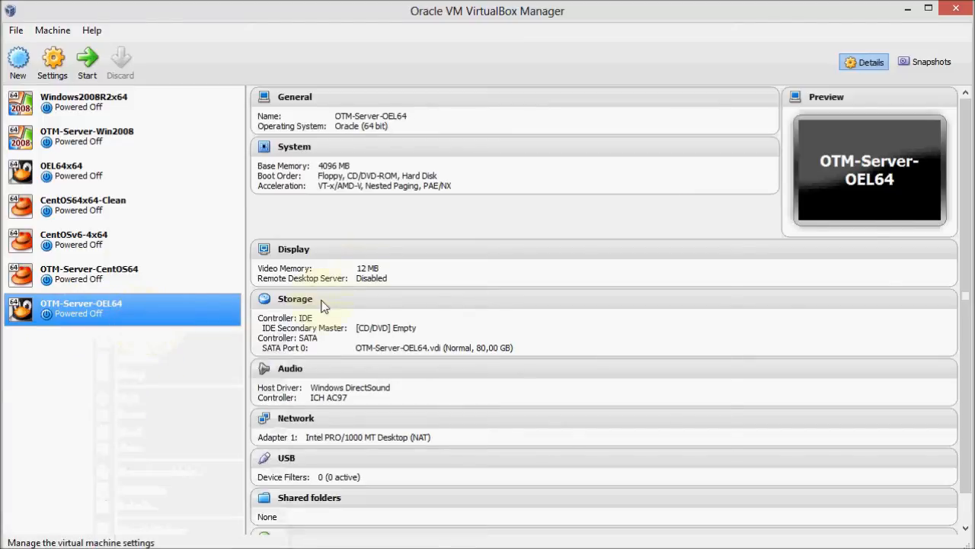
Step: Set OTM-Server-OEL64's shared clipboard to Bidirectional under General > Advanced
click(52, 61)
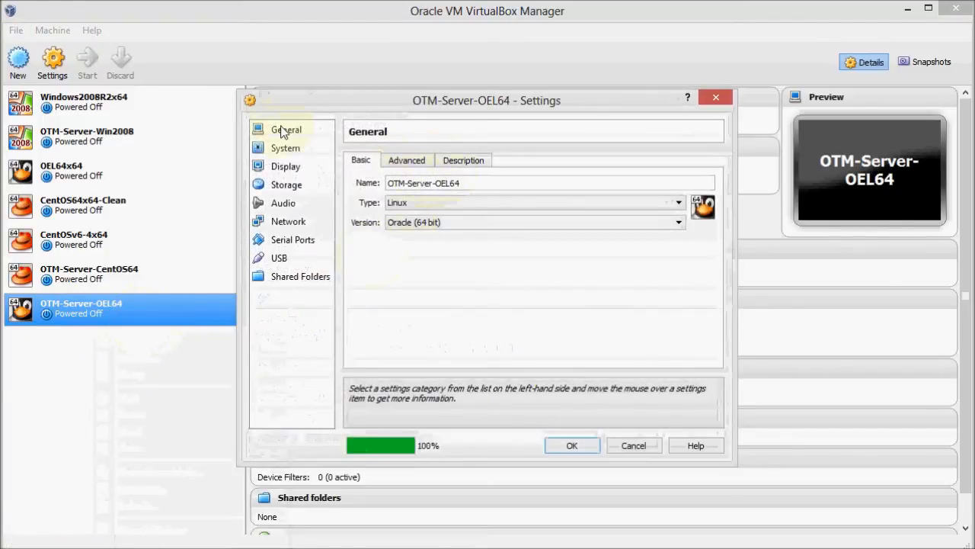
click(406, 160)
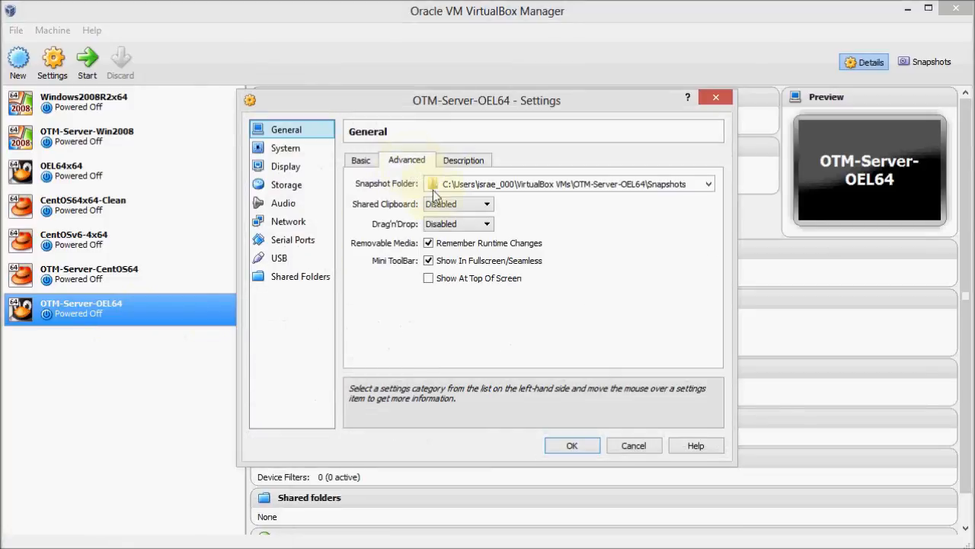
click(486, 203)
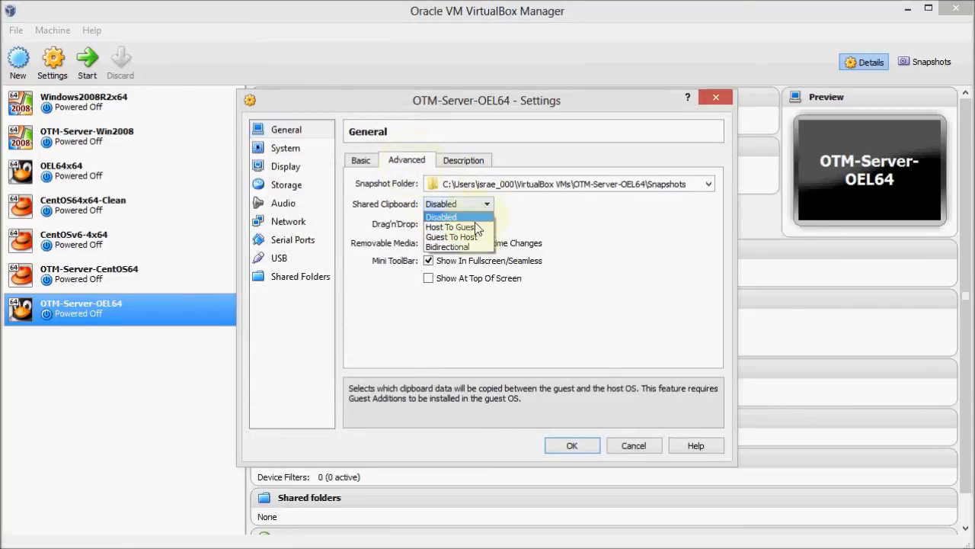
click(447, 247)
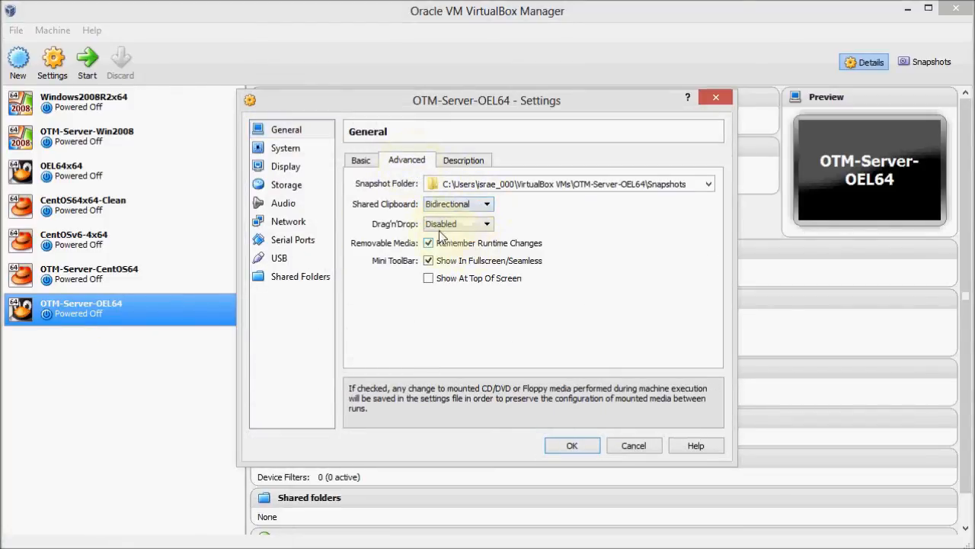
click(285, 147)
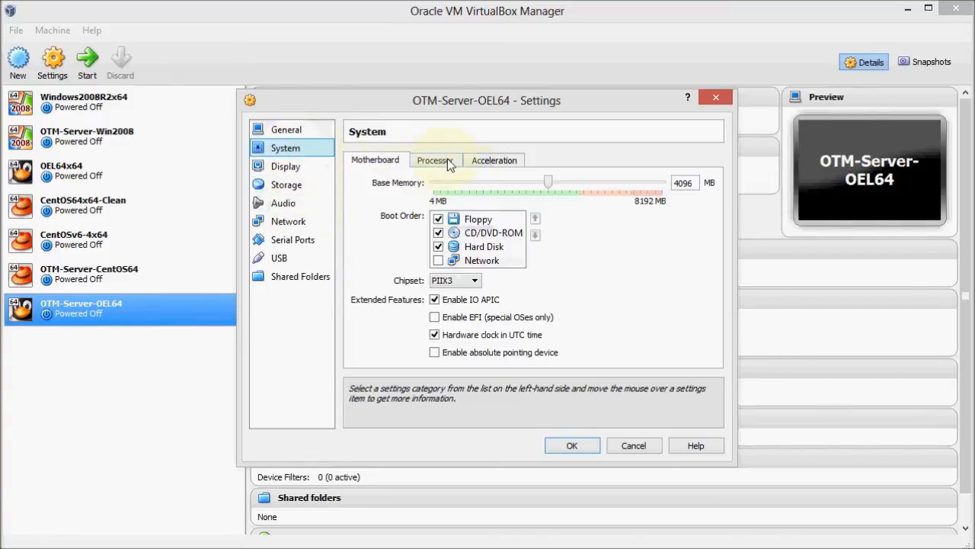
Step: Raise the processor count to 4 on the System Processor tab
click(435, 160)
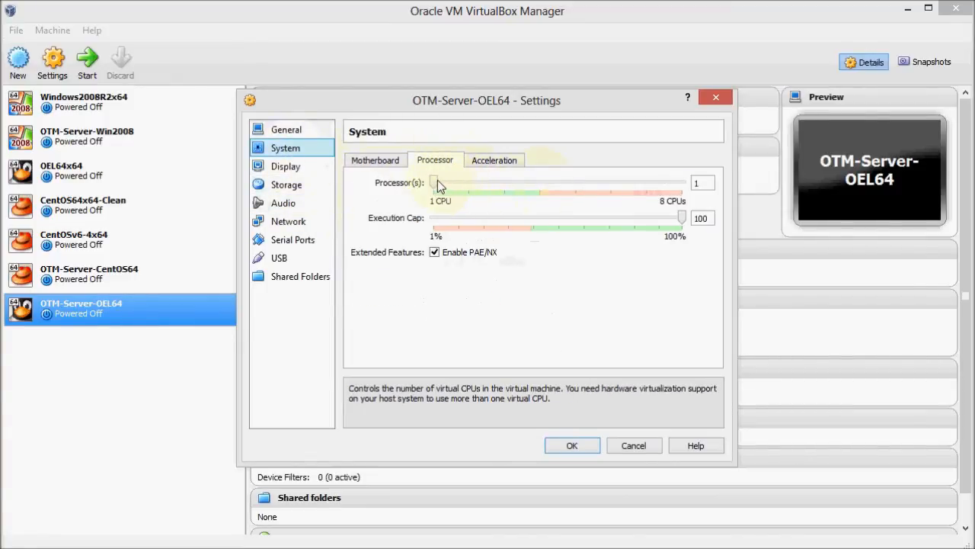
drag(440, 182, 540, 182)
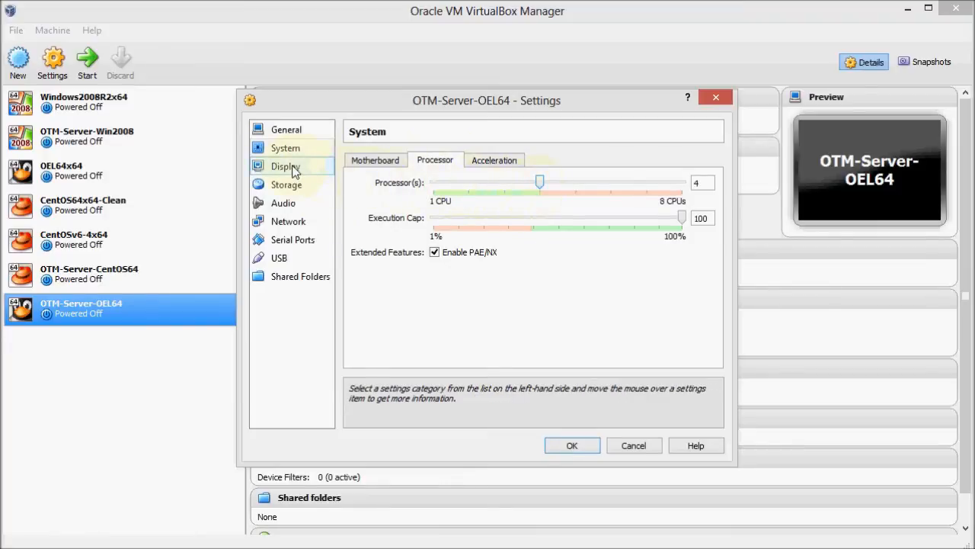
Step: Give the display 64 MB video memory and enable 3D acceleration
click(286, 166)
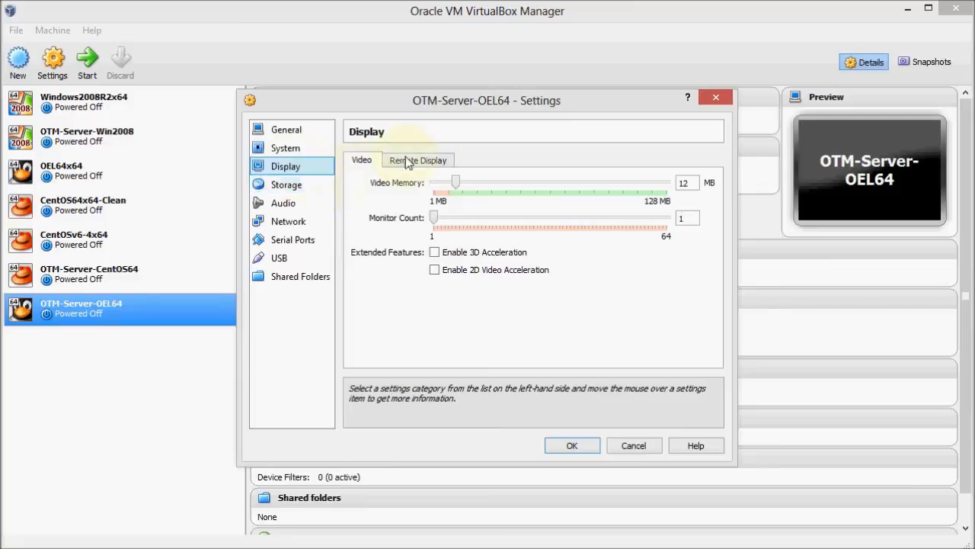
click(434, 252)
text(64)
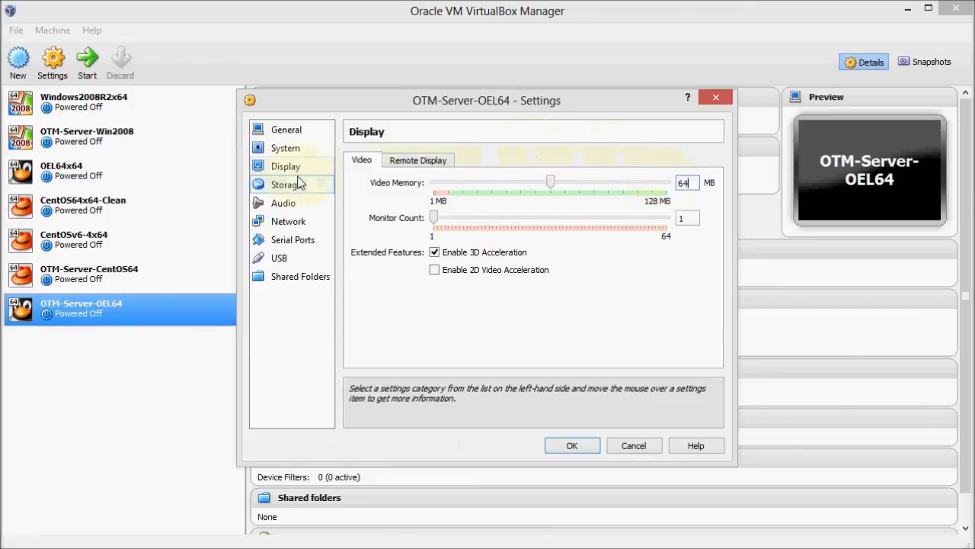
Step: Mount the V37084-01.iso image (3.47 GB) in the empty IDE CD/DVD drive
click(285, 185)
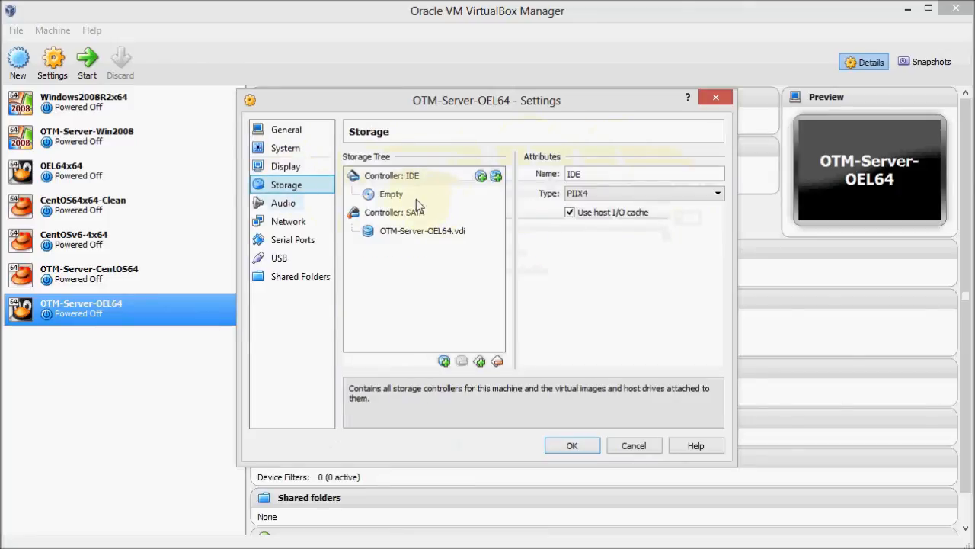
click(391, 193)
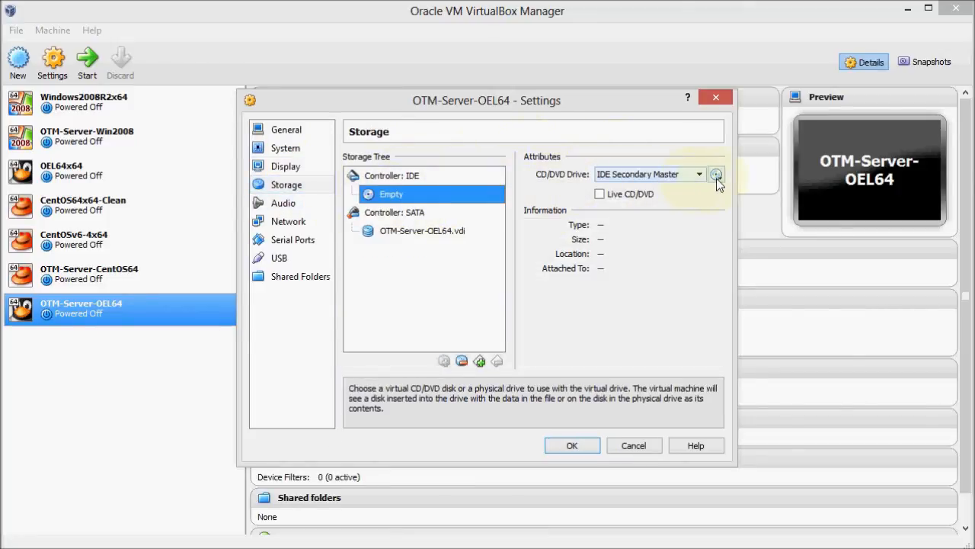
click(716, 174)
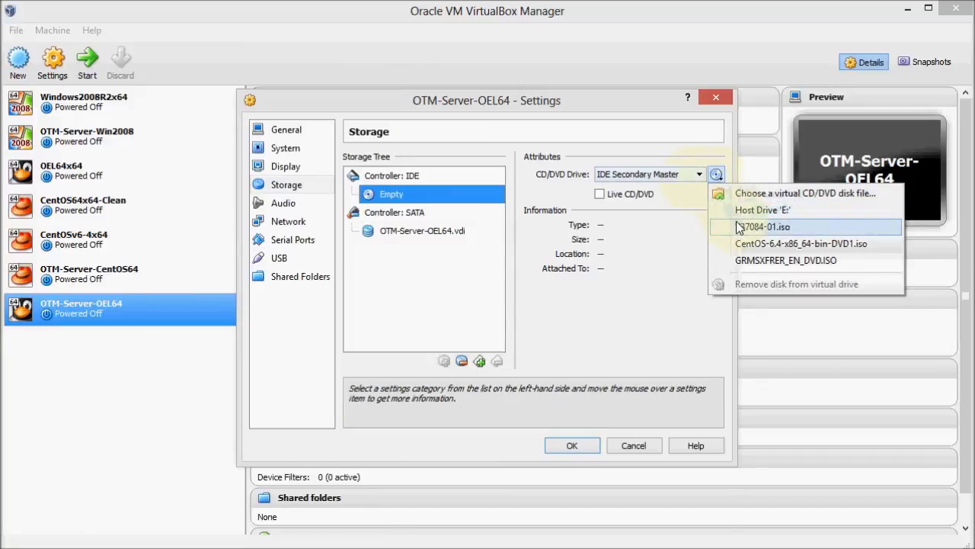
click(766, 226)
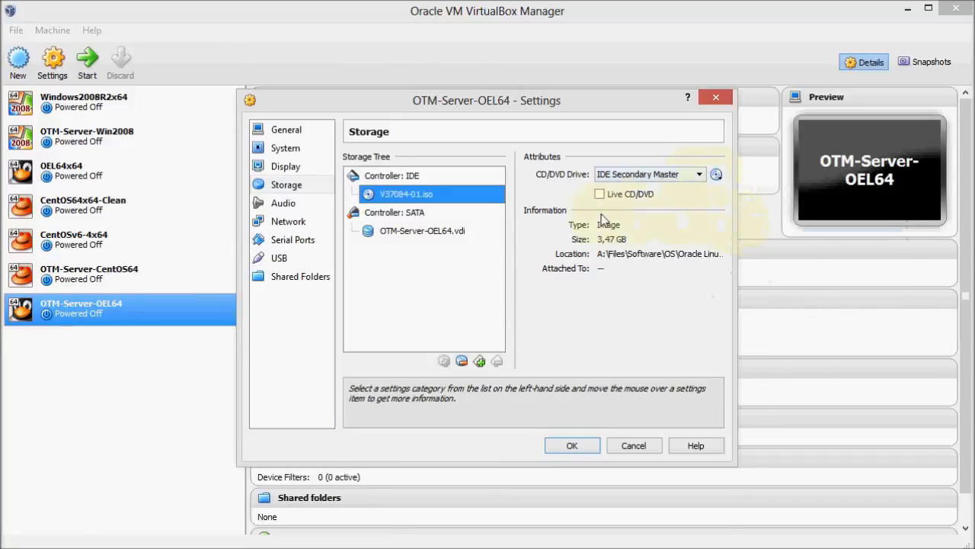
mouse_move(288, 221)
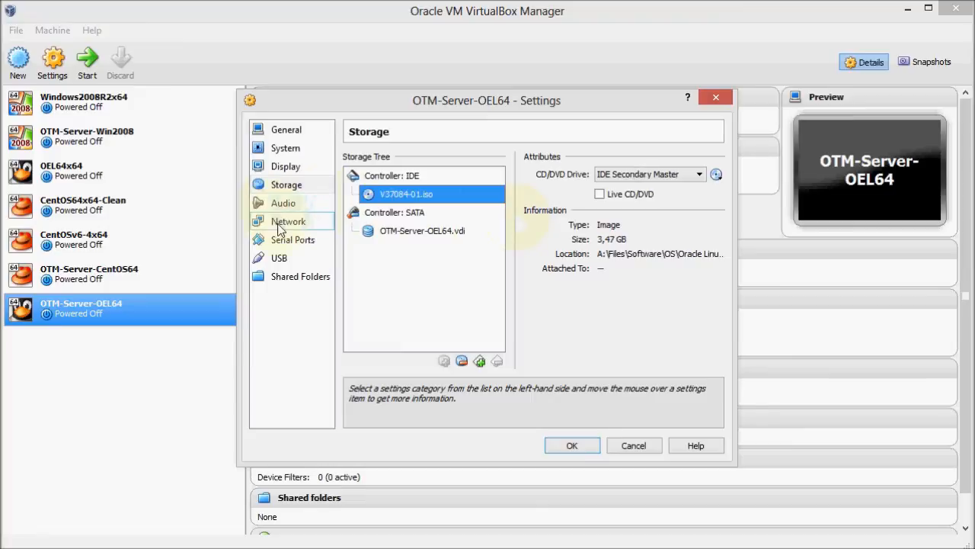
Step: Add a shared folder with path A:\Files\Software\OTM and name HOST_SHARE
click(300, 276)
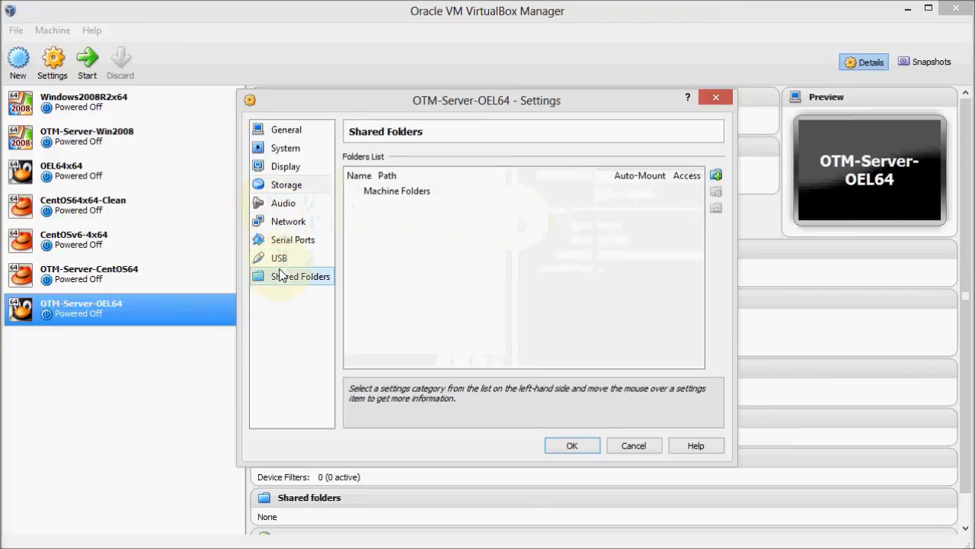
mouse_move(715, 175)
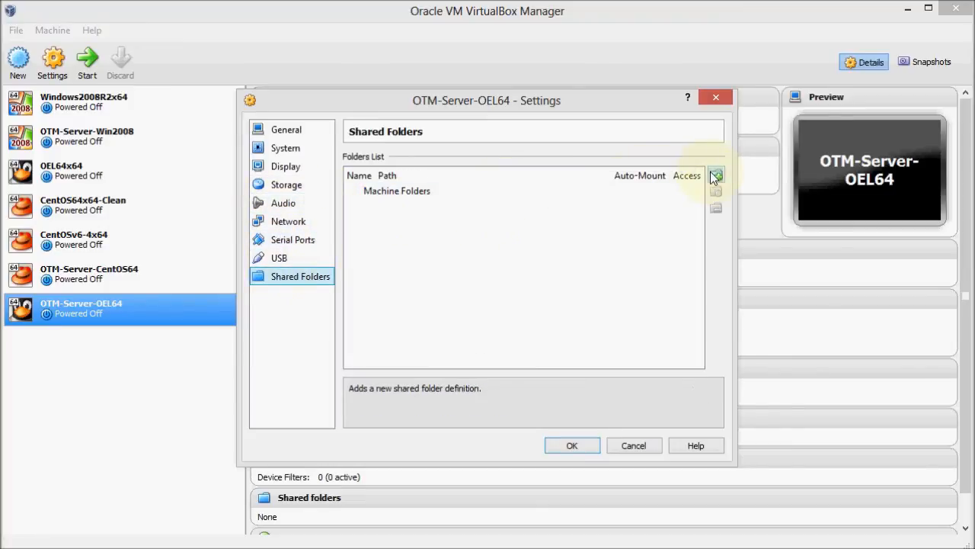
click(714, 175)
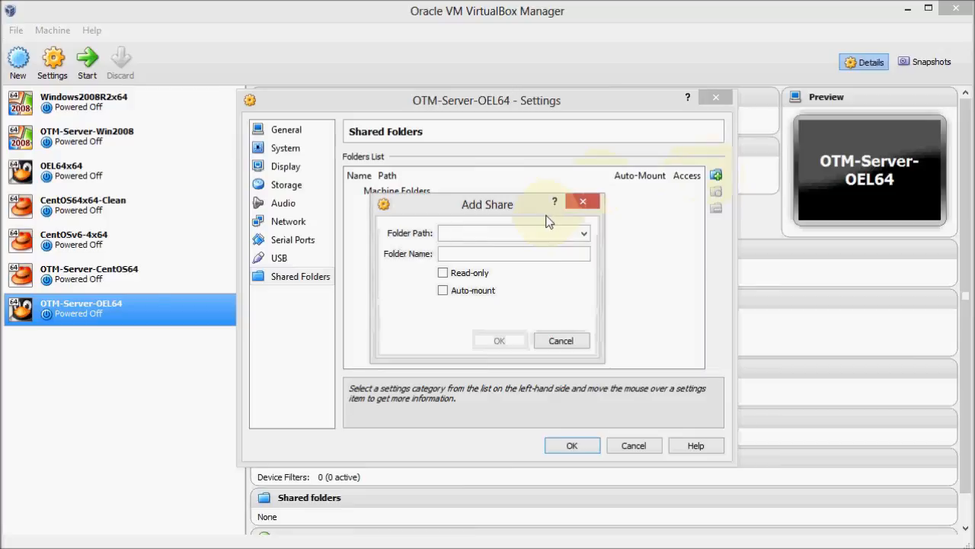
text(A:\)
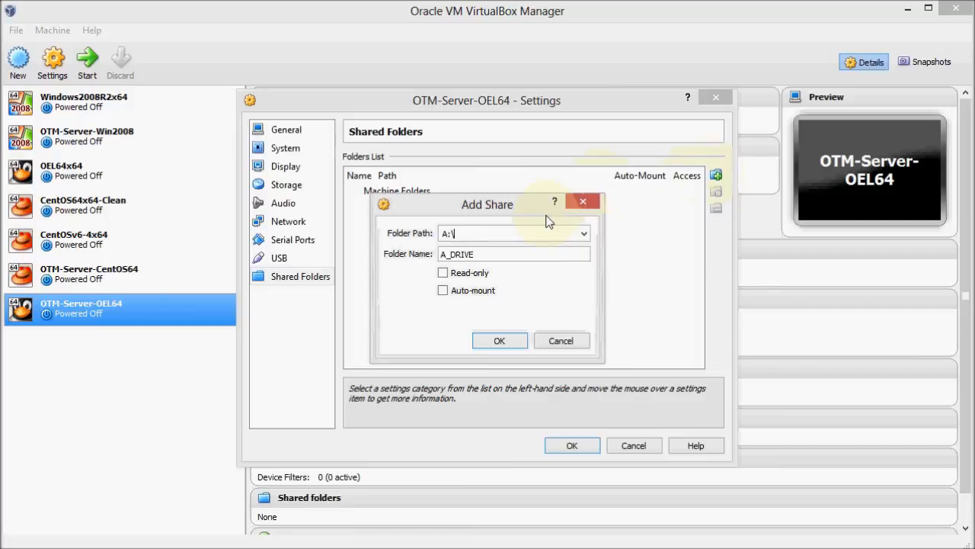
text(Files\)
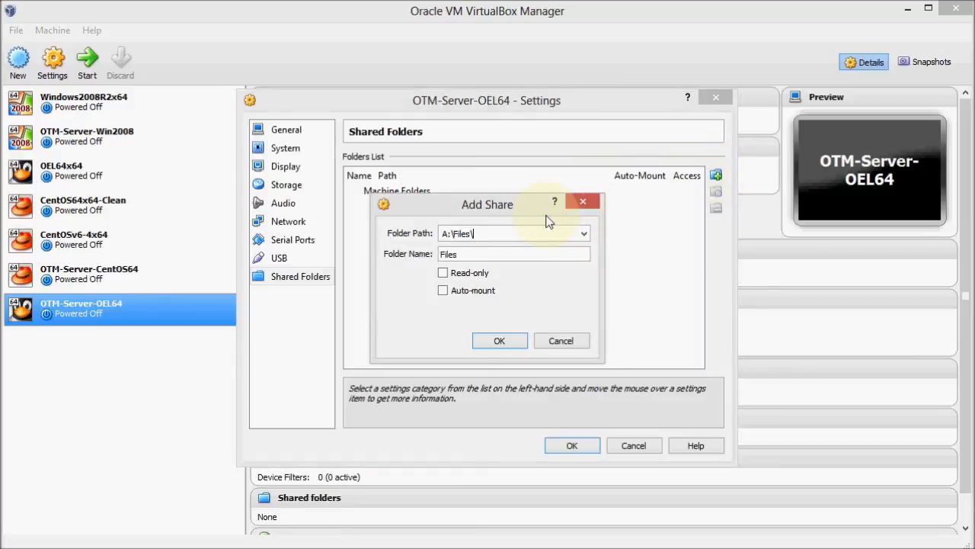
text(S)
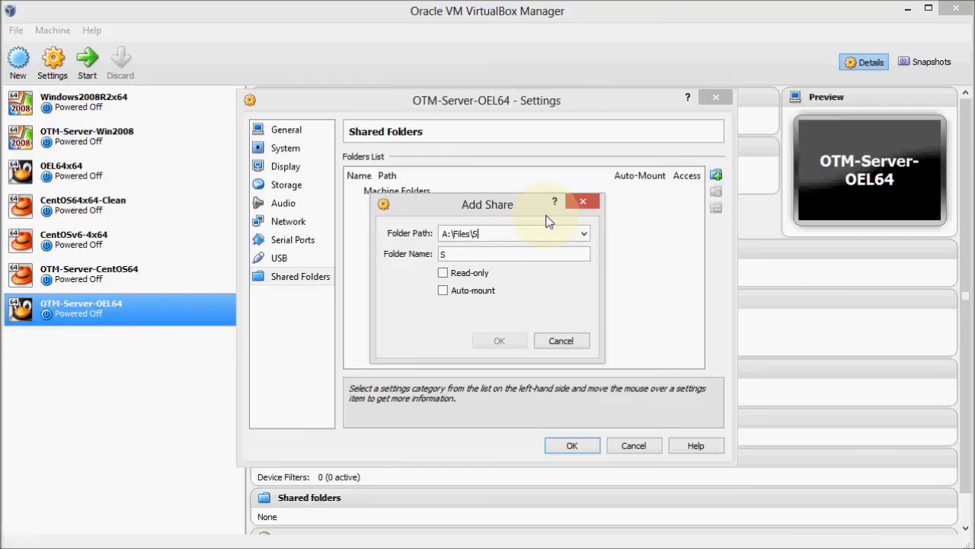
text(oftware)
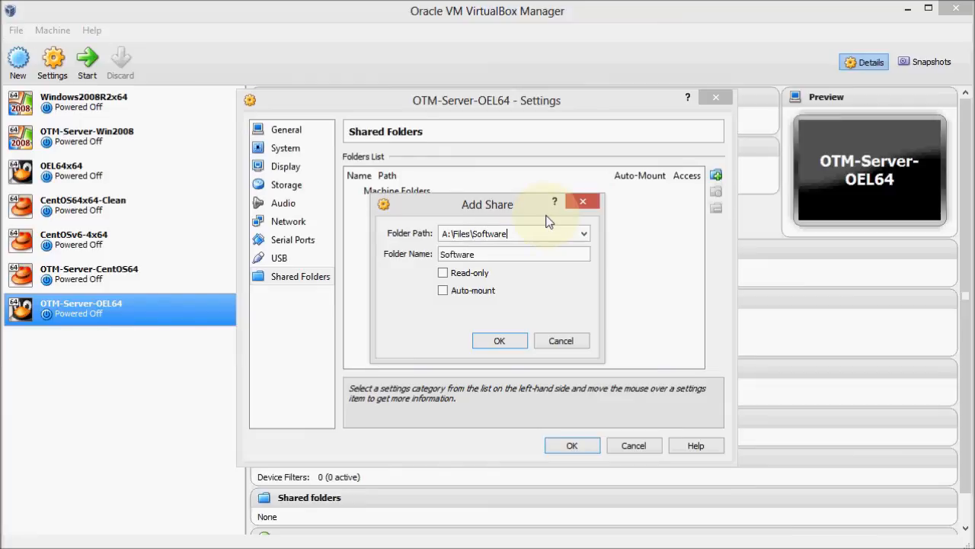
text(\OTM)
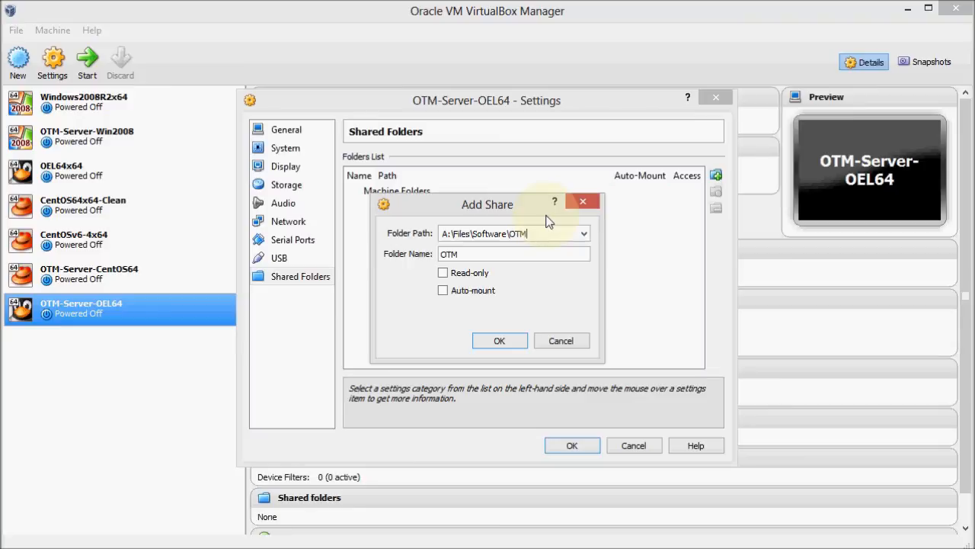
text(HOST)
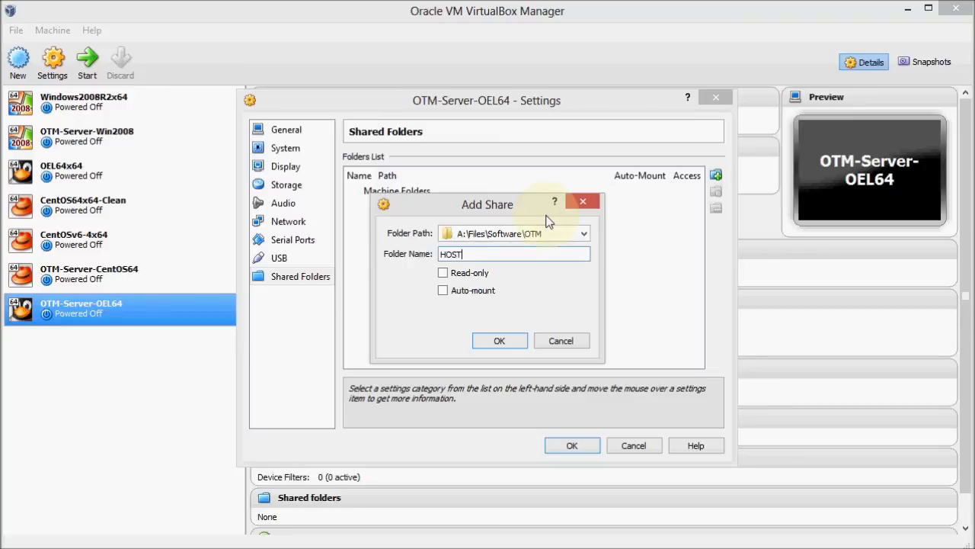
text(_SHARE)
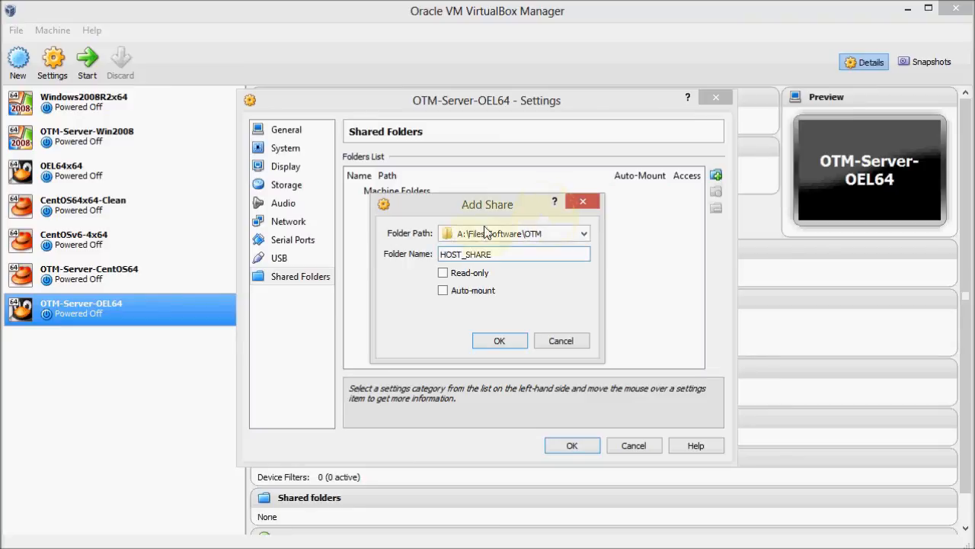
mouse_move(533, 333)
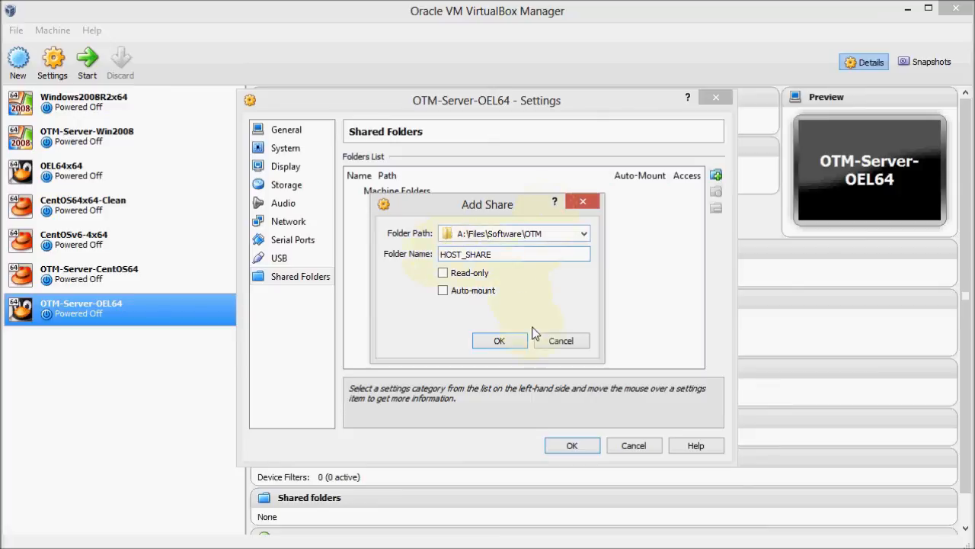